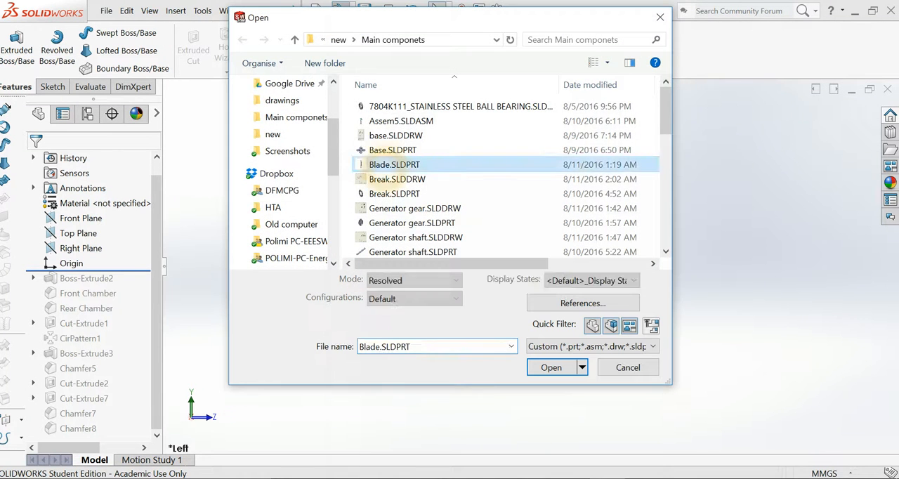
# Step: Open the Shaft Gear.SLDPRT part with its features rolled back
pyautogui.click(551, 367)
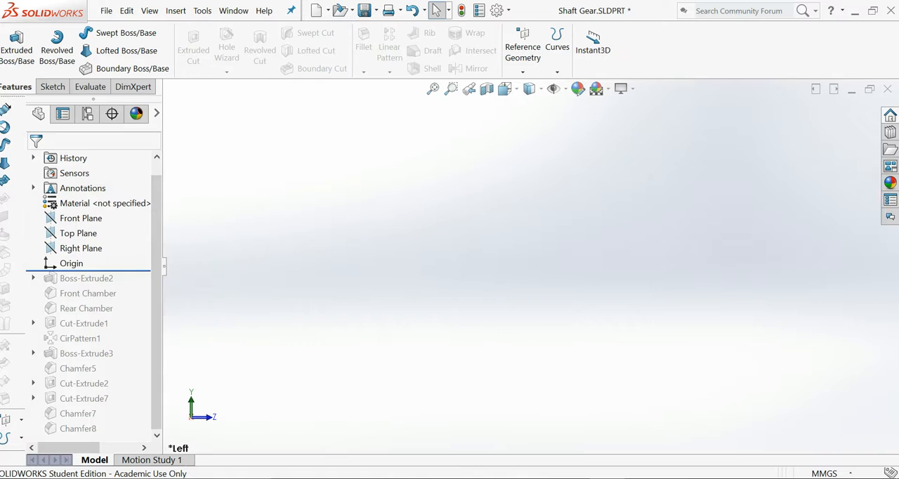
# Step: Review Sketch2's Ø20 circle and roll forward past Boss-Extrude2 to show the disc
pyautogui.click(86, 278)
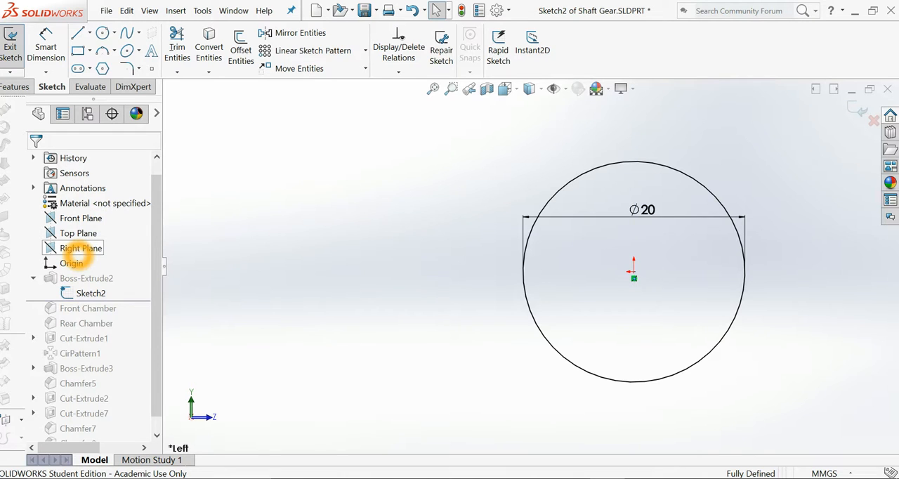
pyautogui.click(82, 248)
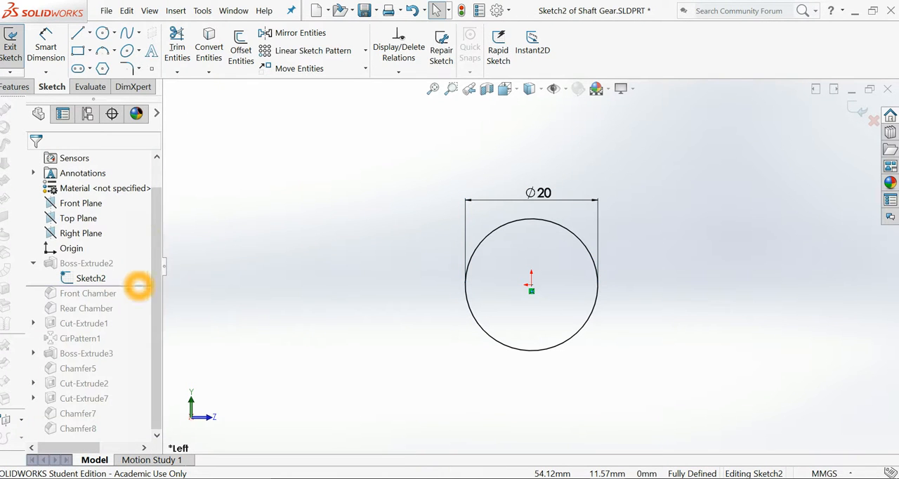
pyautogui.click(11, 43)
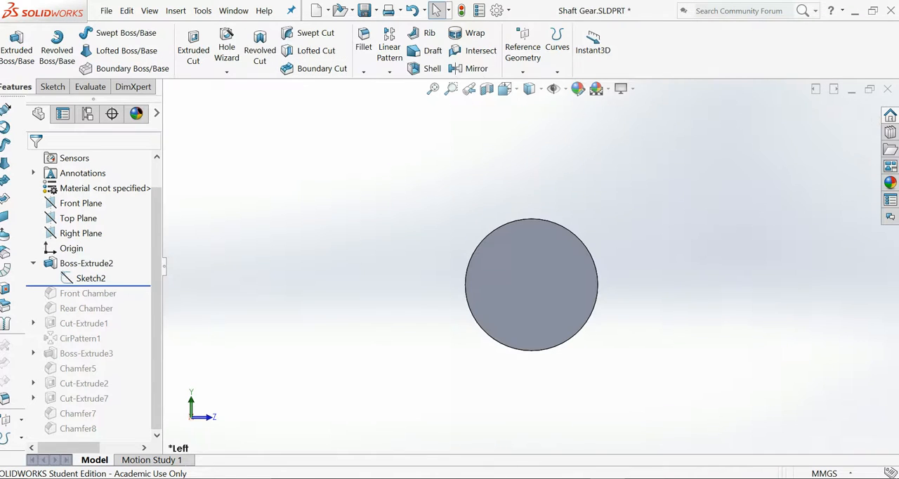
pyautogui.click(87, 263)
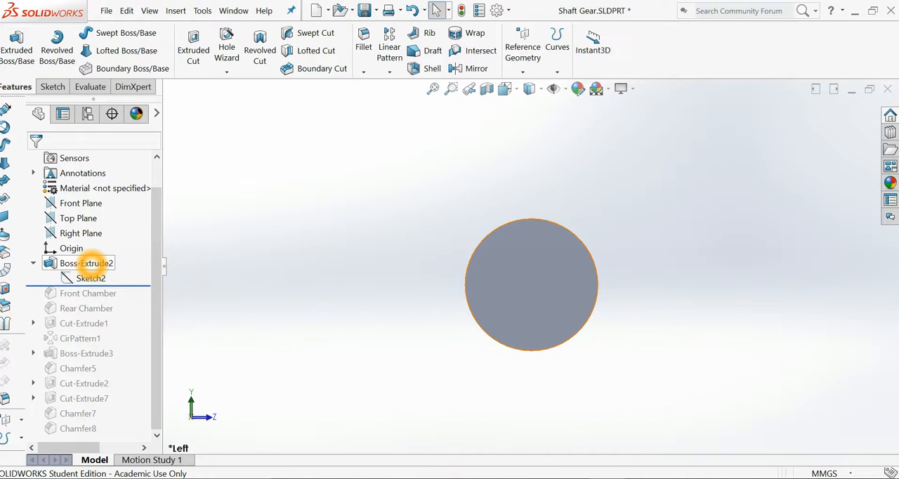
# Step: Review Boss-Extrude2's 8 mm depth, close it, and roll forward to the front chamfer
pyautogui.click(87, 262)
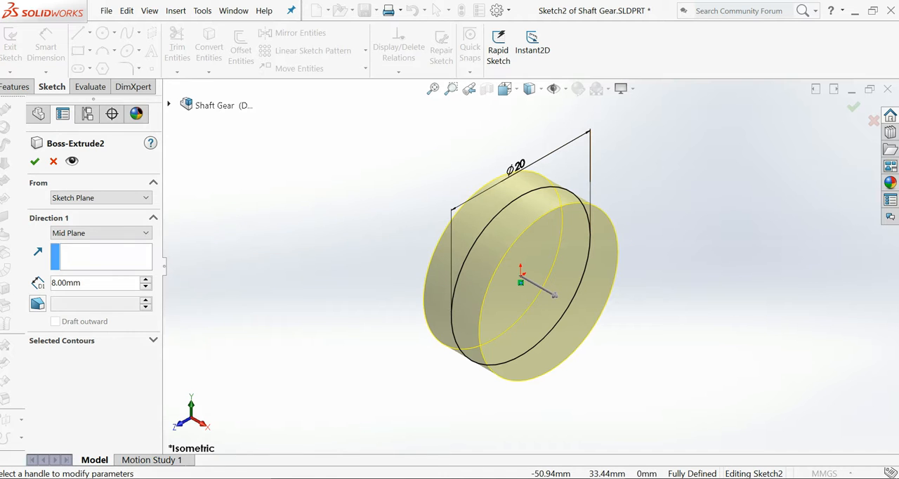
pyautogui.click(35, 160)
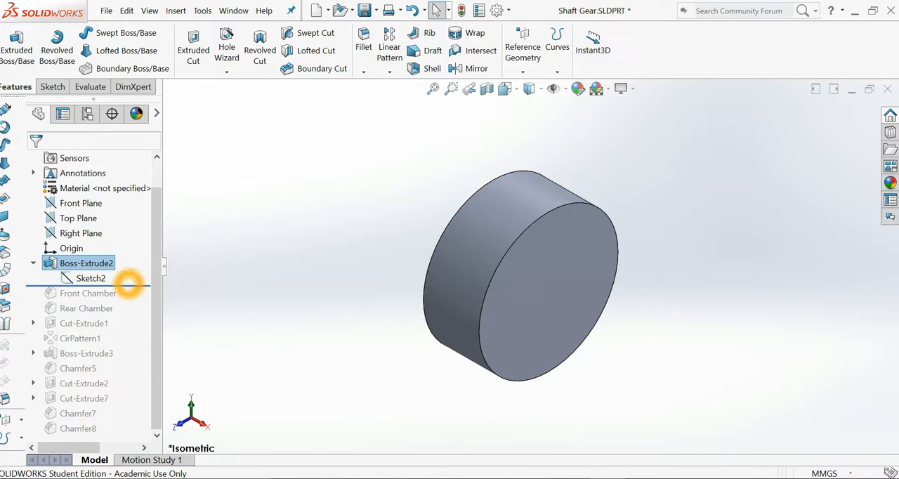
pyautogui.click(88, 292)
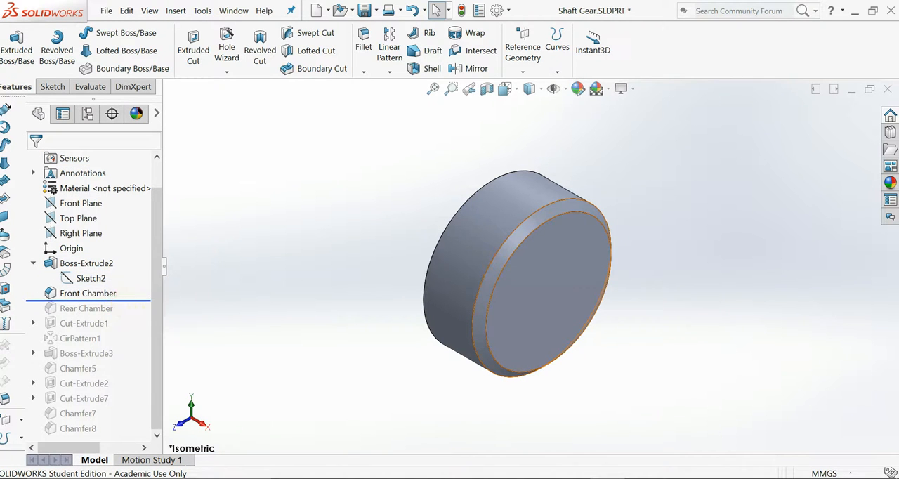
# Step: Roll forward past Front Chamber, Rear Chamber and Cut-Extrude1 to cut the first tooth gap
pyautogui.click(87, 292)
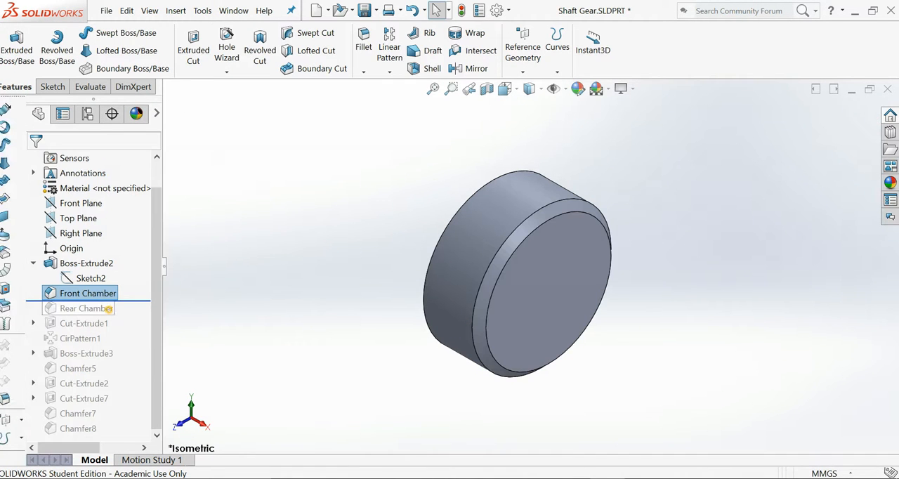
pyautogui.click(87, 309)
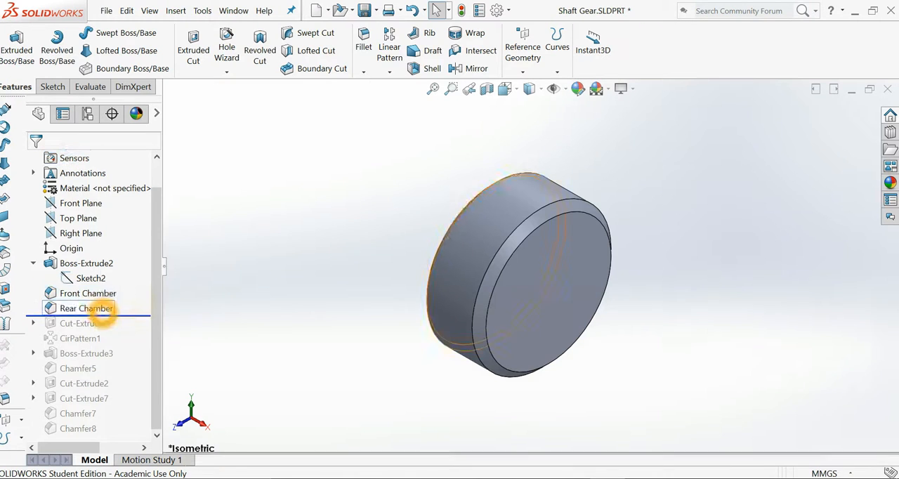
pyautogui.doubleClick(90, 309)
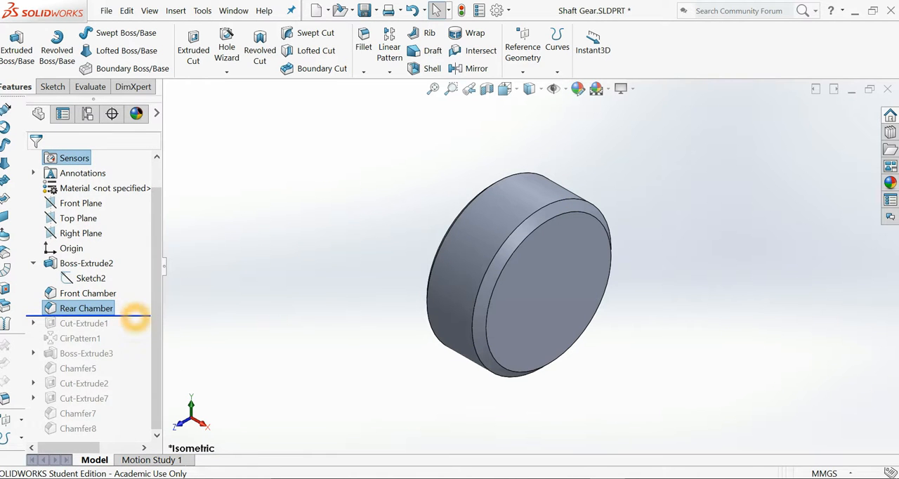
pyautogui.click(85, 323)
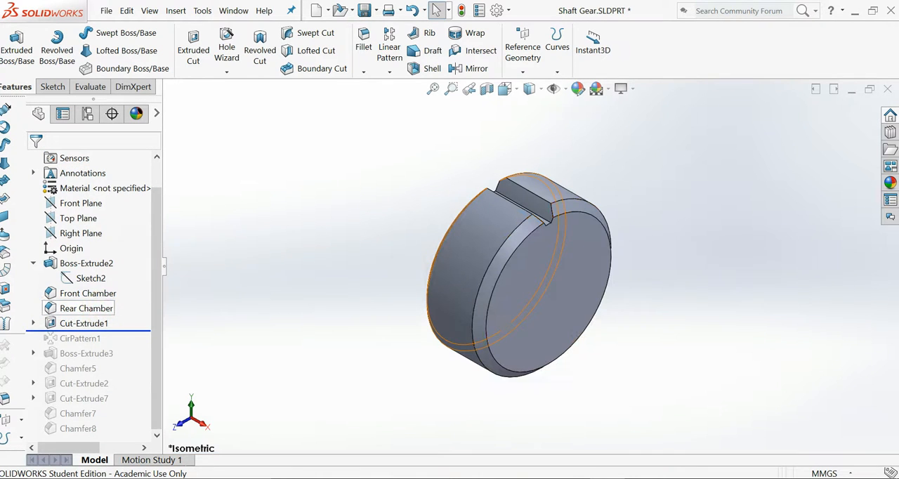
pyautogui.doubleClick(84, 323)
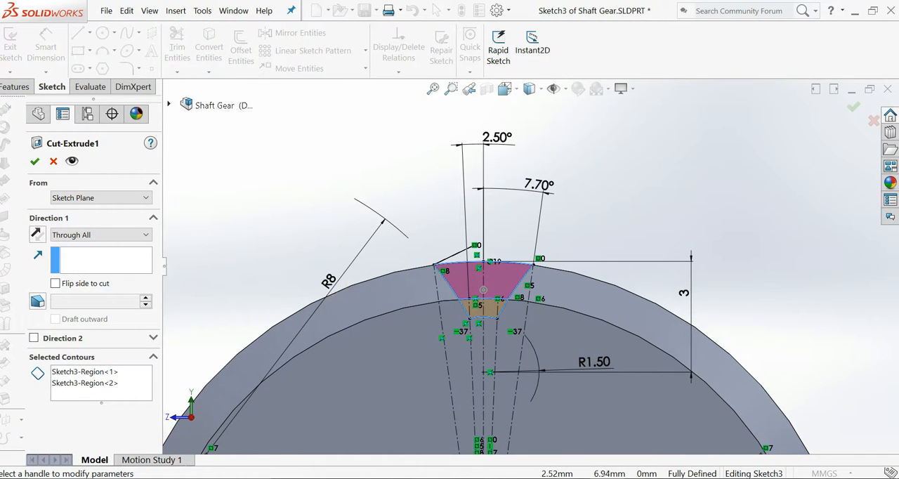
pyautogui.click(593, 362)
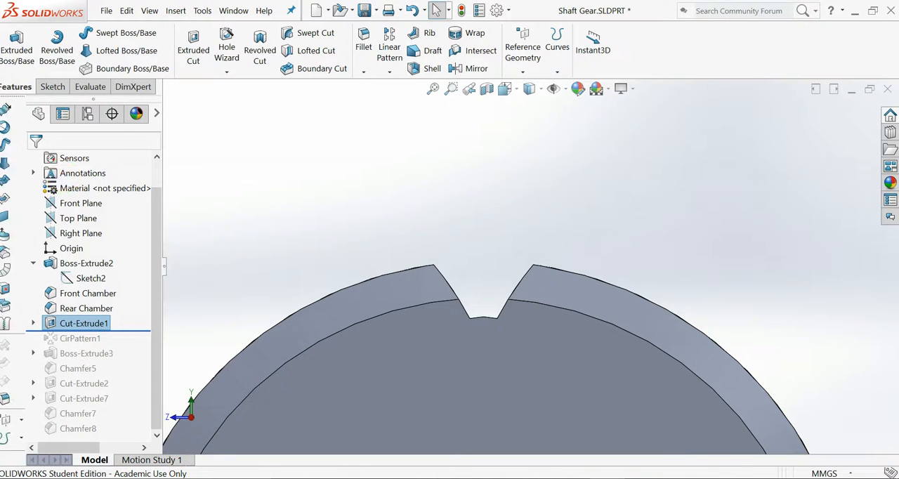
pyautogui.click(84, 323)
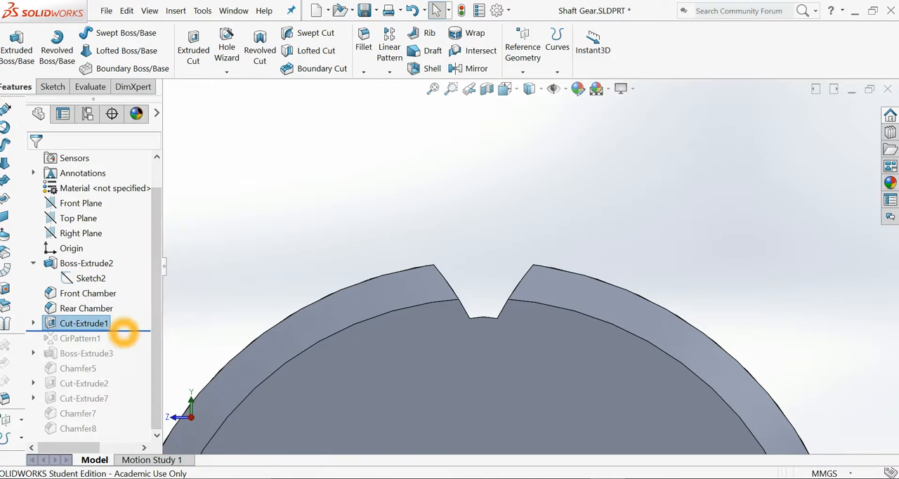
pyautogui.click(84, 323)
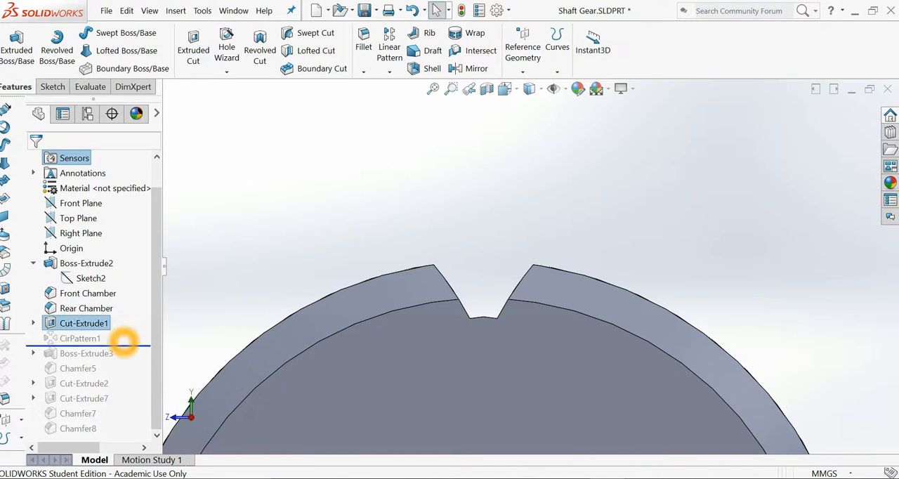
# Step: Confirm CirPattern1 repeating Cut-Extrude1 20 times over 360° for a full ring of teeth
pyautogui.click(80, 337)
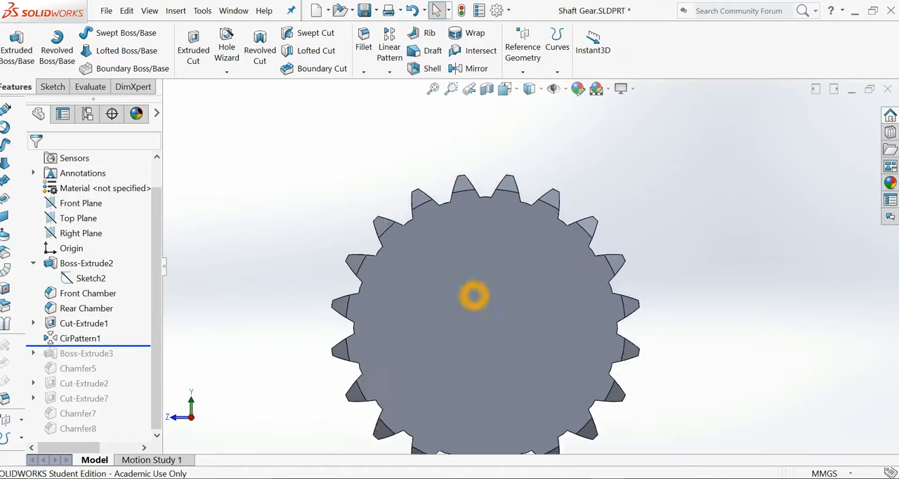
pyautogui.click(78, 338)
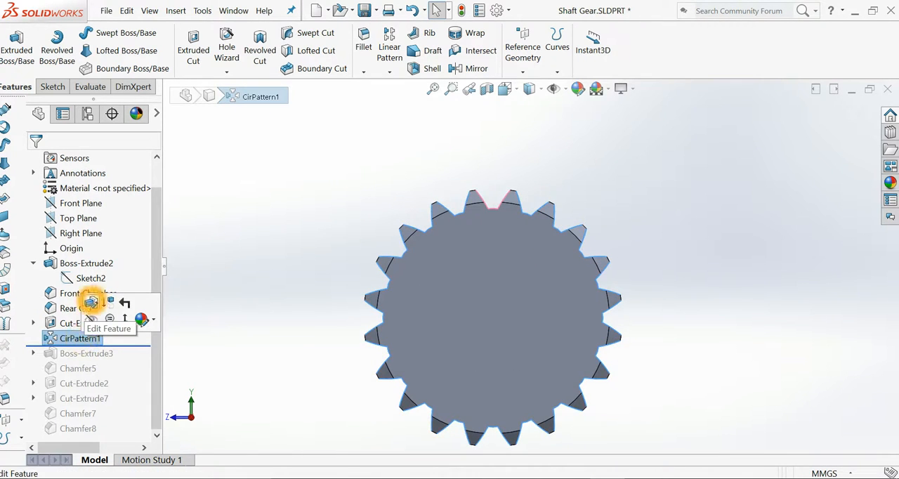
pyautogui.click(108, 328)
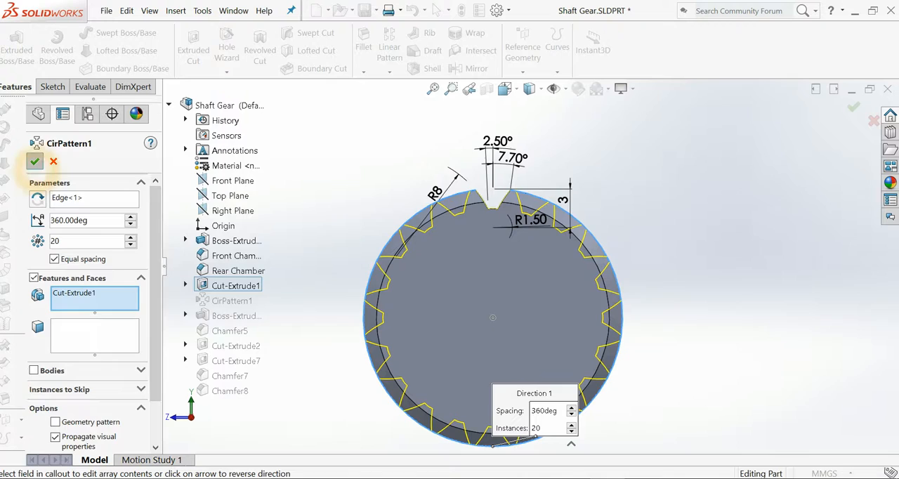
pyautogui.click(36, 161)
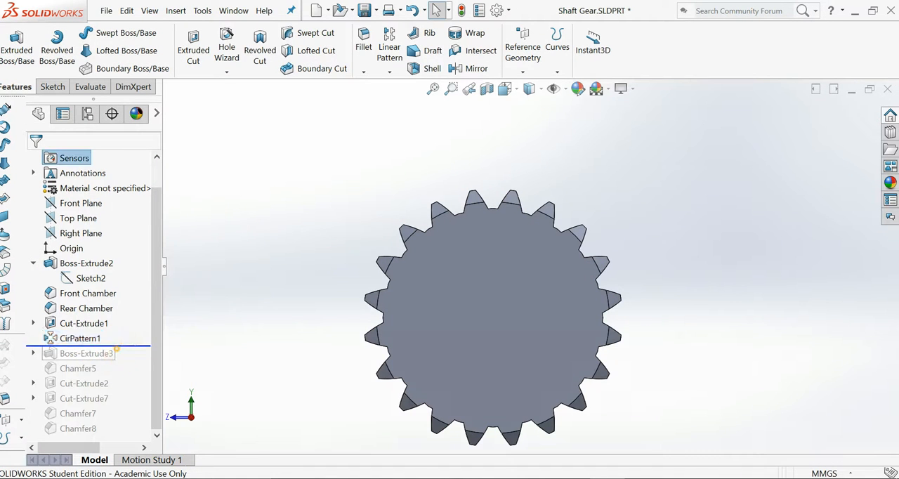
# Step: Accept Boss-Extrude3 at 1 mm Blind and Chamfer5 at 0.5 mm, 45° on the disc edge
pyautogui.click(86, 354)
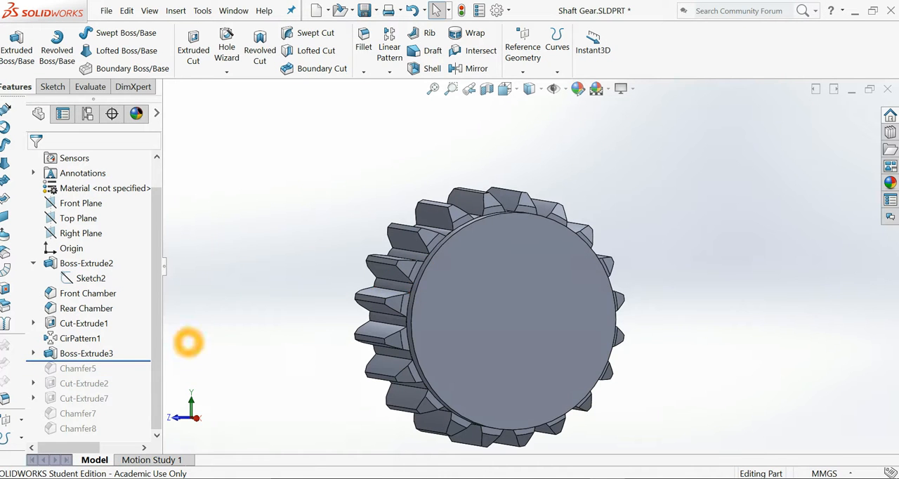
pyautogui.click(87, 354)
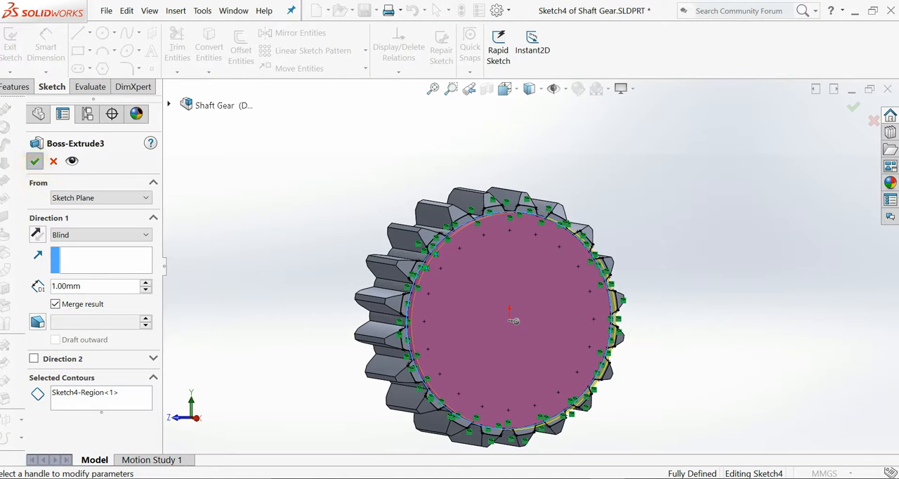
pyautogui.click(35, 160)
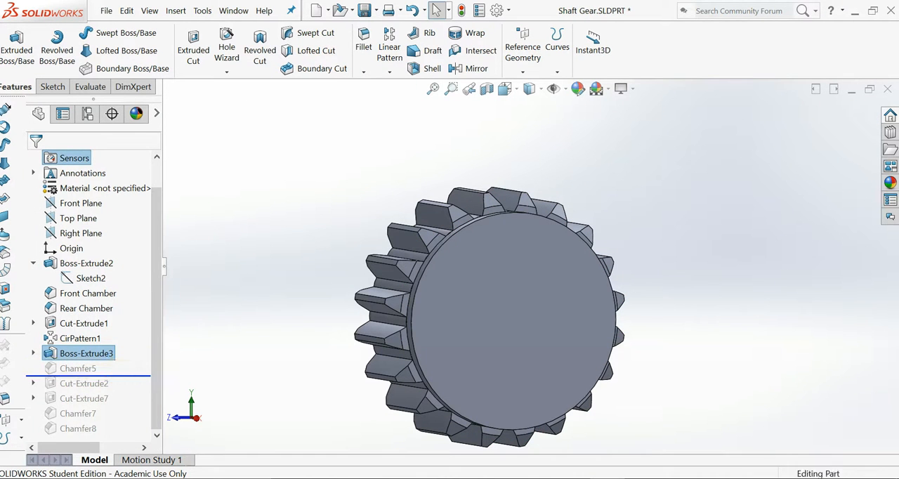
pyautogui.doubleClick(79, 368)
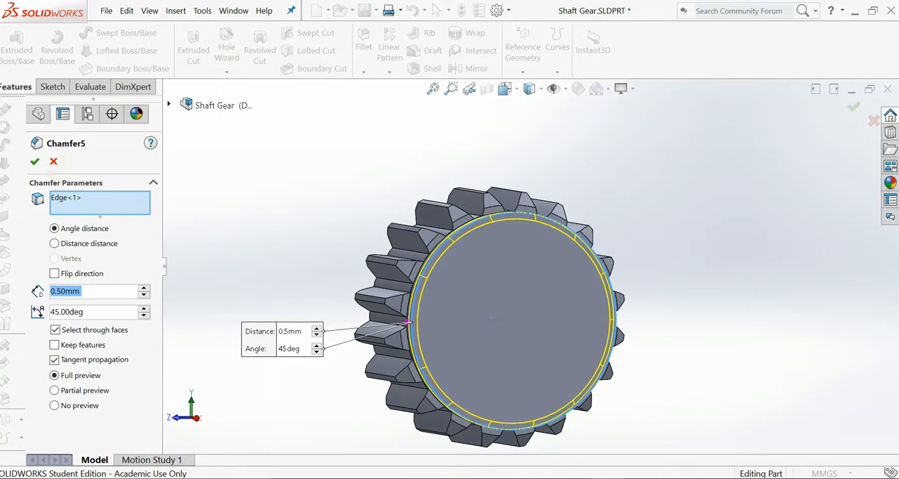
pyautogui.click(34, 161)
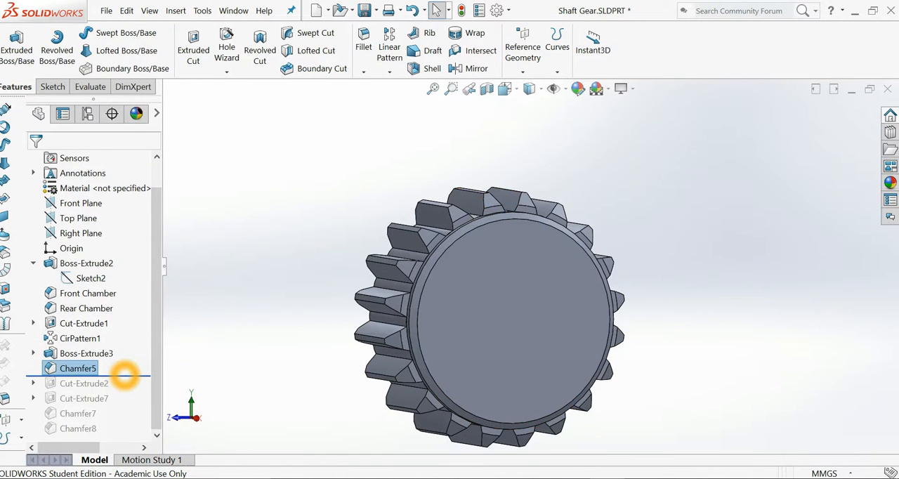
# Step: Accept Cut-Extrude2 as a Ø13, 5 mm deep Blind recess in the gear face
pyautogui.click(83, 382)
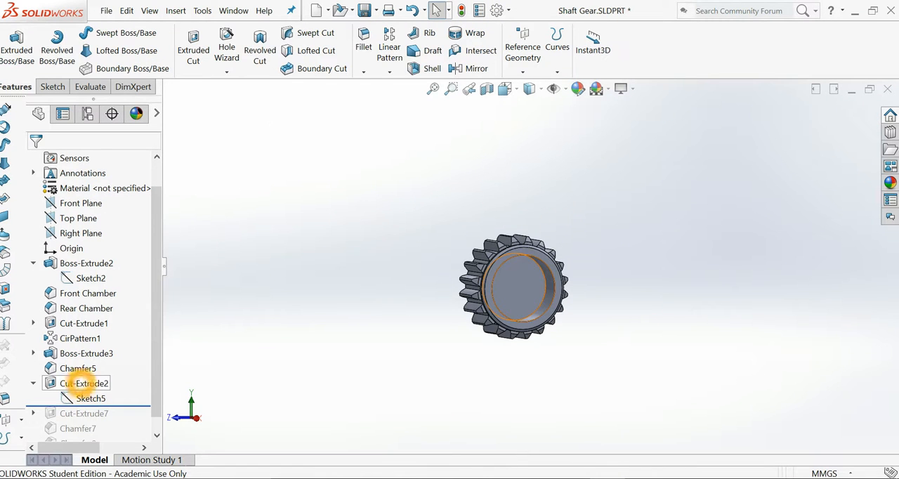
pyautogui.doubleClick(84, 382)
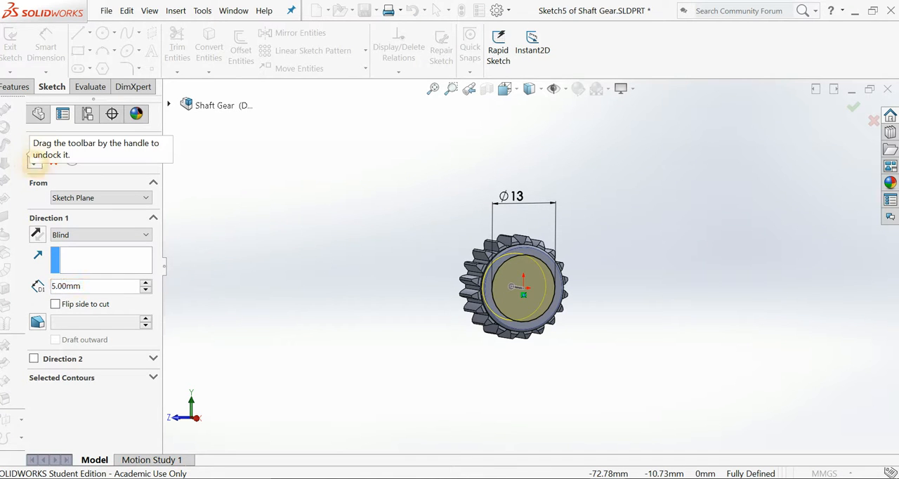
pyautogui.click(853, 107)
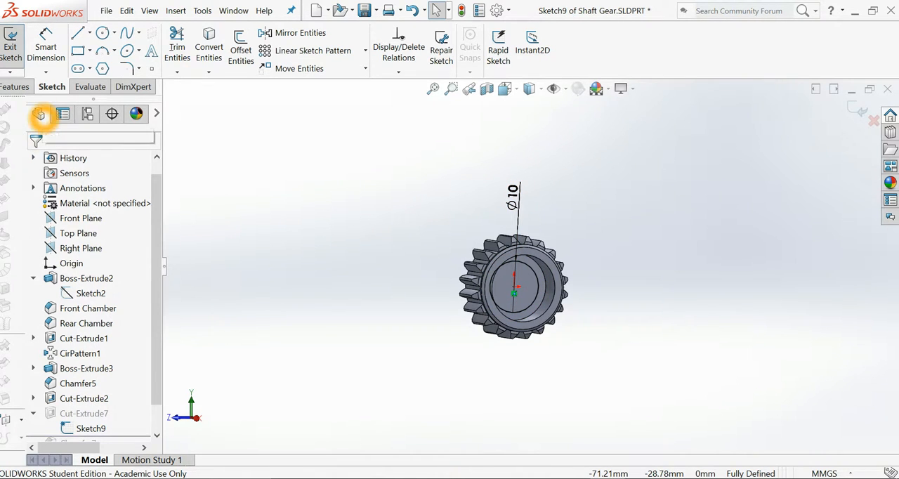
# Step: Cut the Ø10 through bore and chamfer Edge<1> and Edge<2> at 0.5 mm, 45°
pyautogui.click(11, 45)
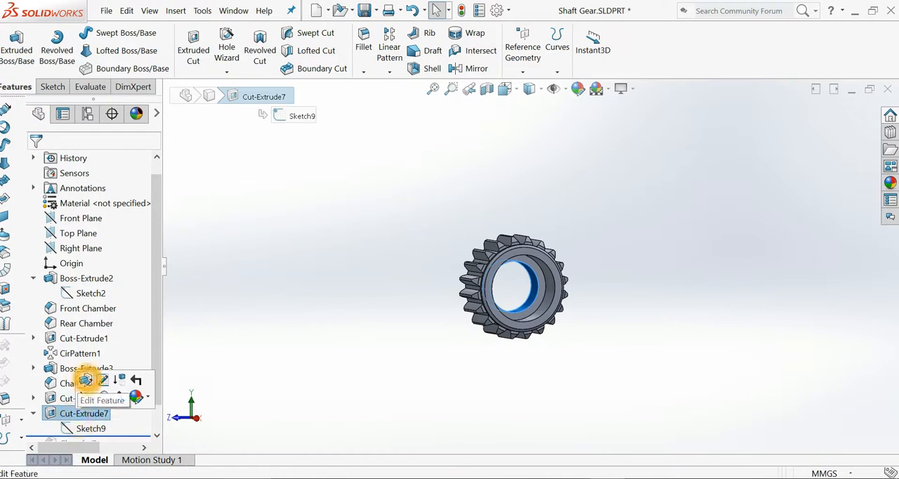
pyautogui.click(85, 380)
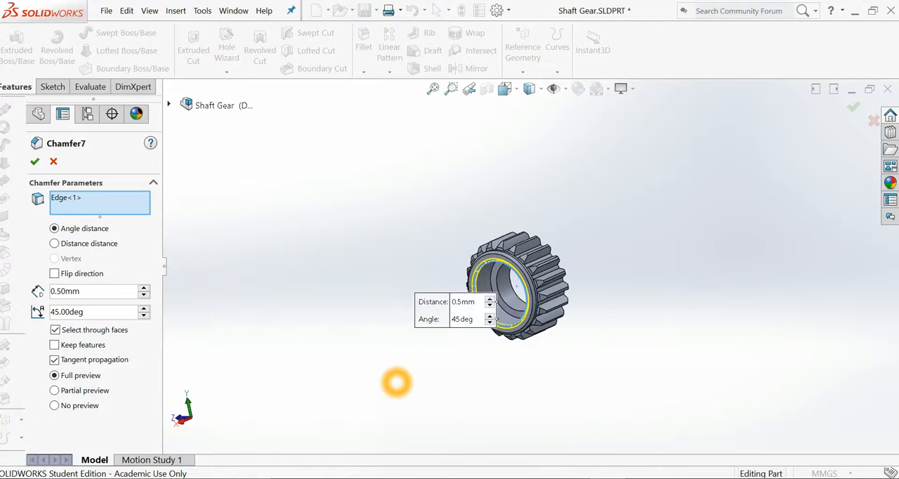
pyautogui.click(492, 287)
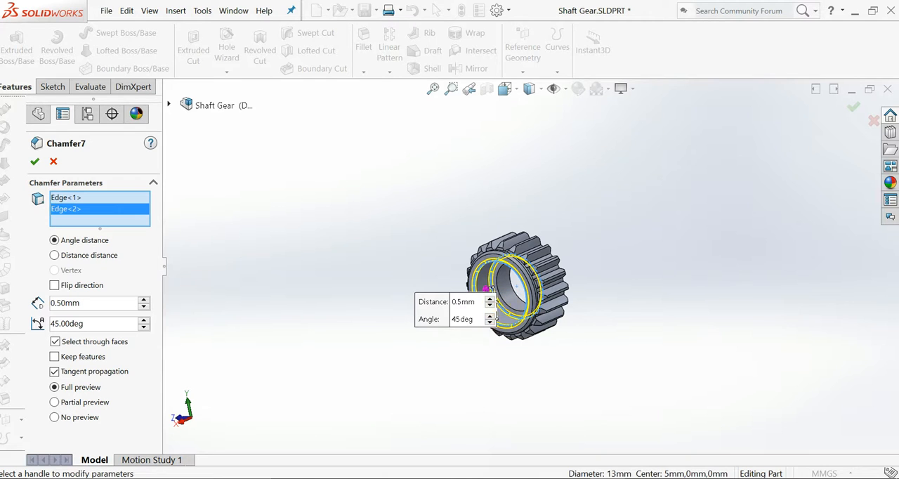
pyautogui.moveTo(34, 160)
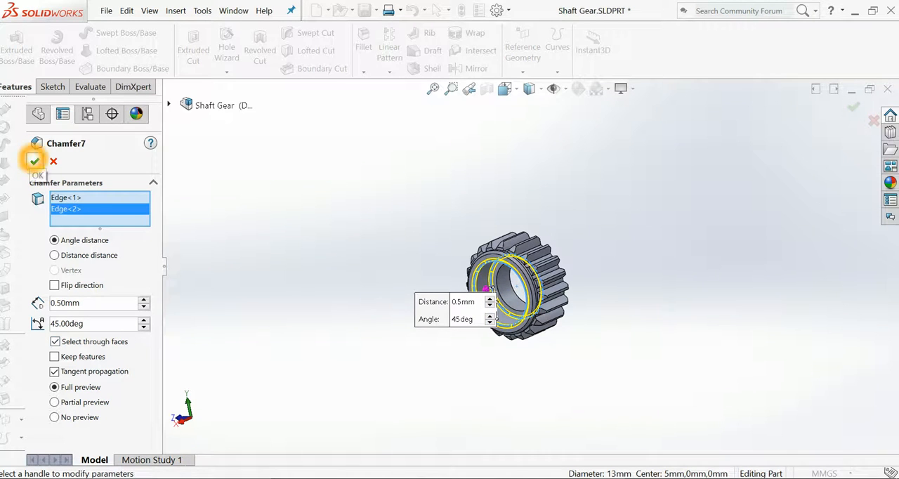
pyautogui.click(33, 160)
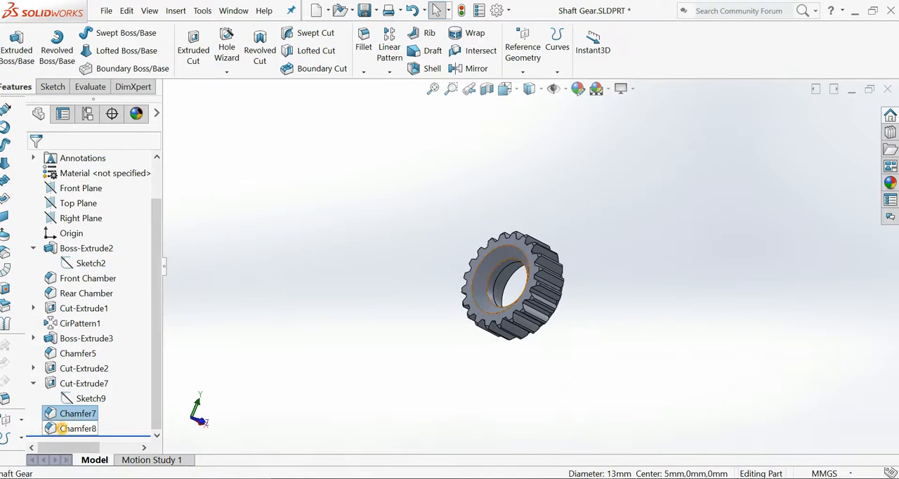
# Step: Set Chamfer8 to 2 mm, 45° and show the finished 20-tooth gear in isometric view
pyautogui.doubleClick(77, 429)
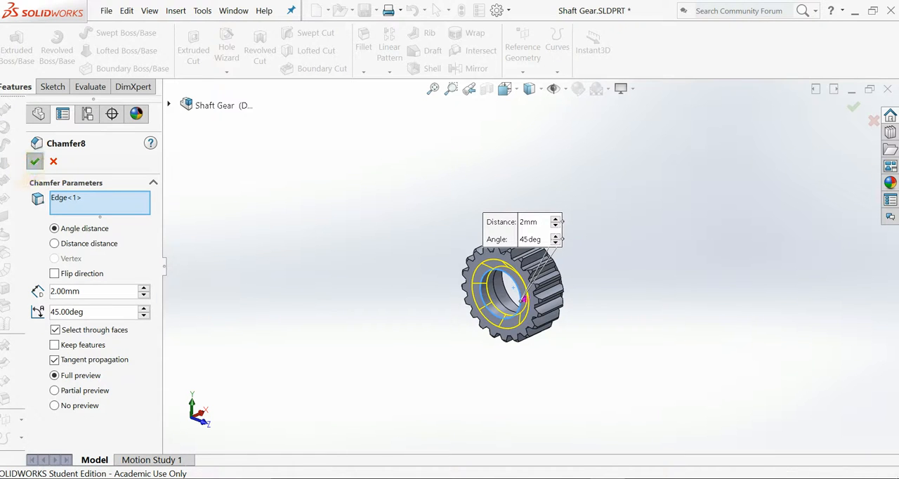
pyautogui.click(35, 161)
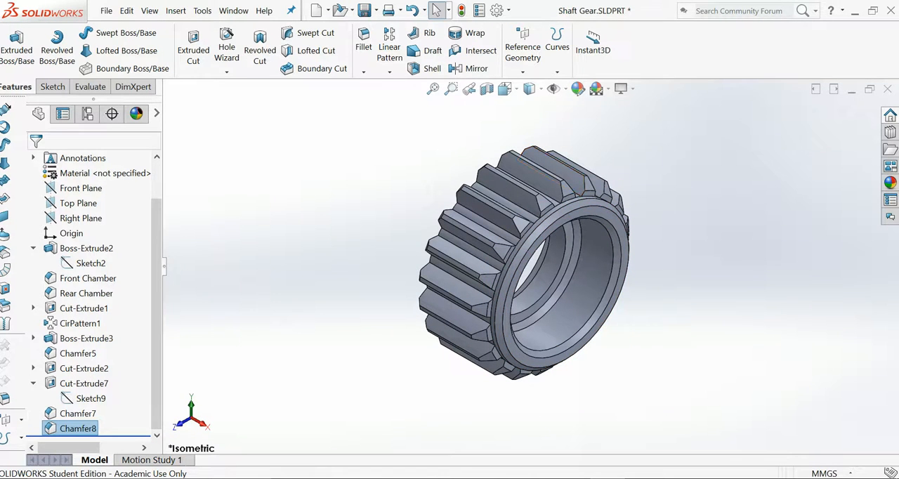
pyautogui.click(727, 371)
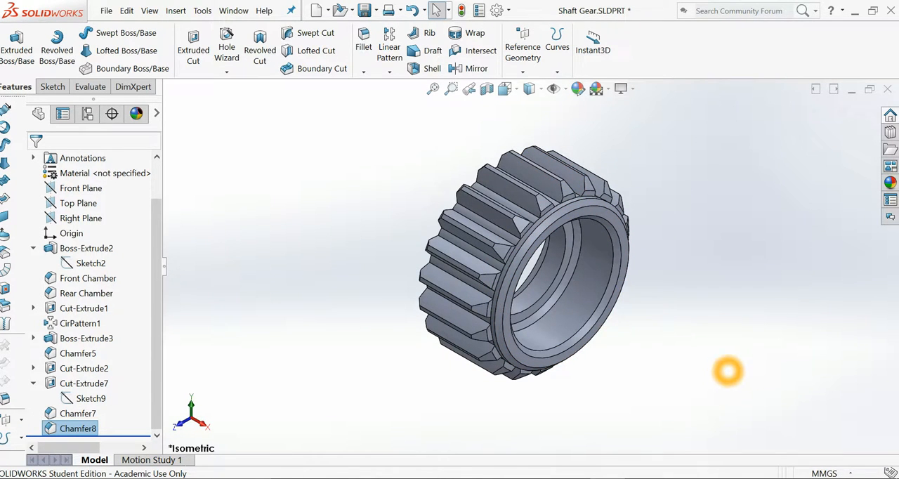